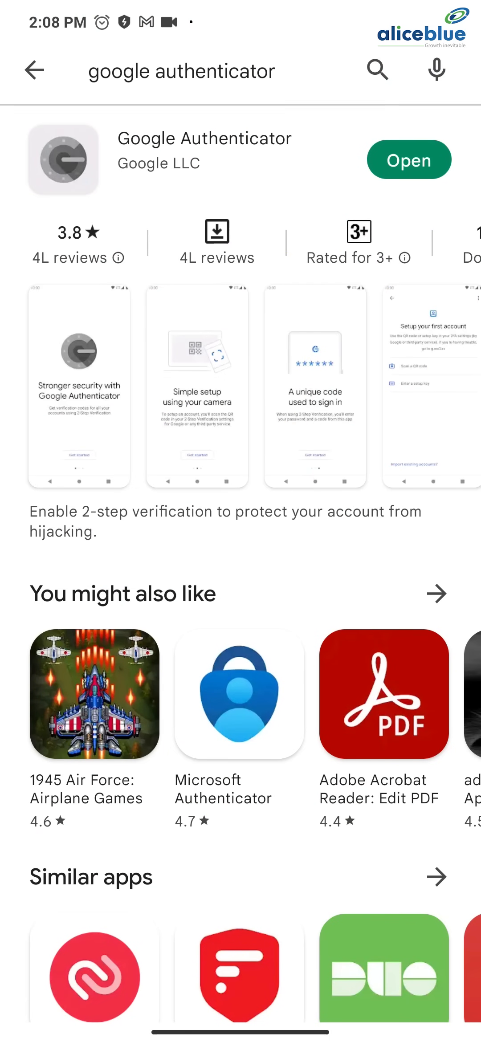
Return from the Google Authenticator store page to the home screen.
key("HOME")
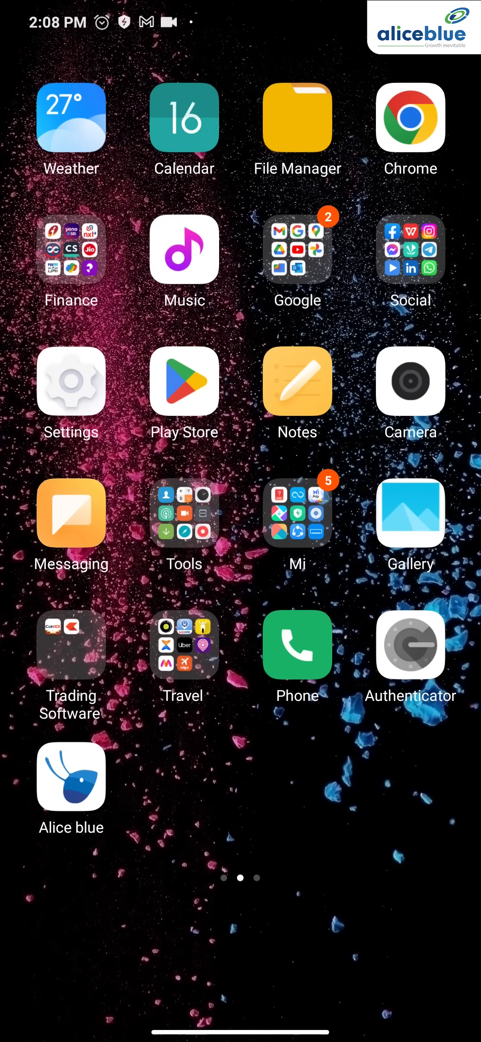
Launch Alice Blue, enter the account password and log in.
left_click(70, 776)
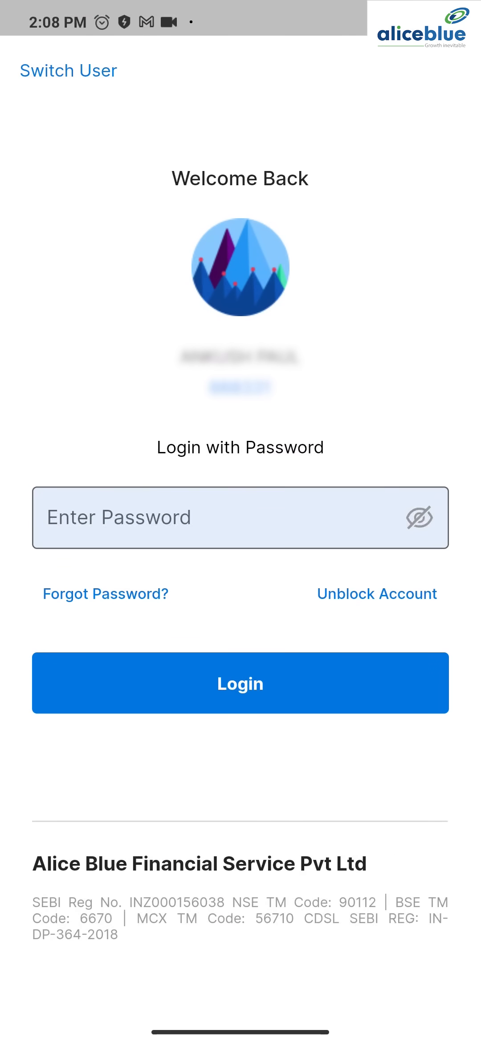
left_click(239, 517)
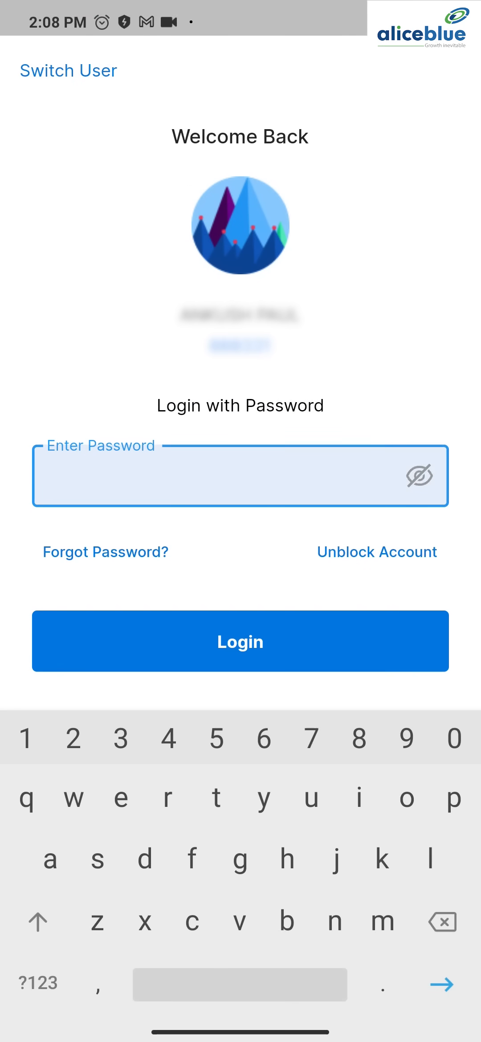
type("o")
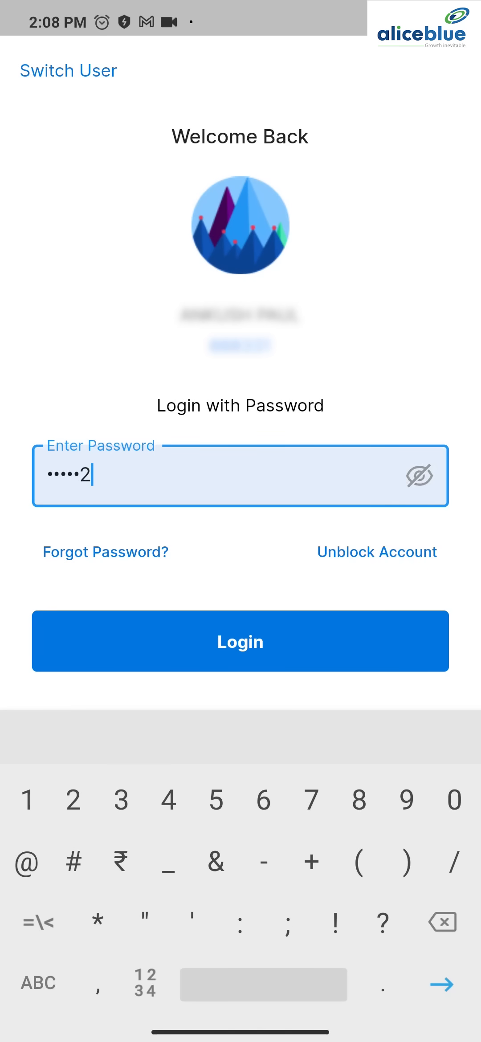
type("8")
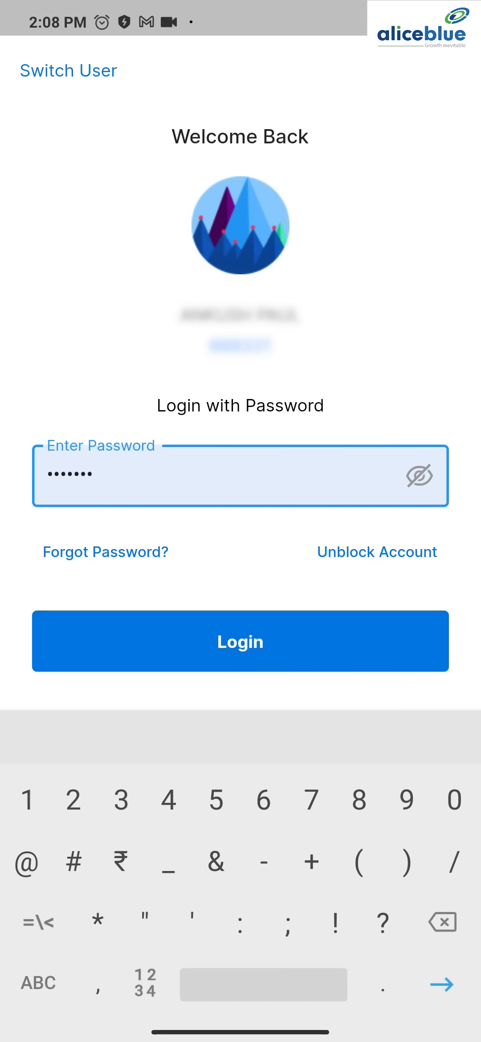
left_click(241, 641)
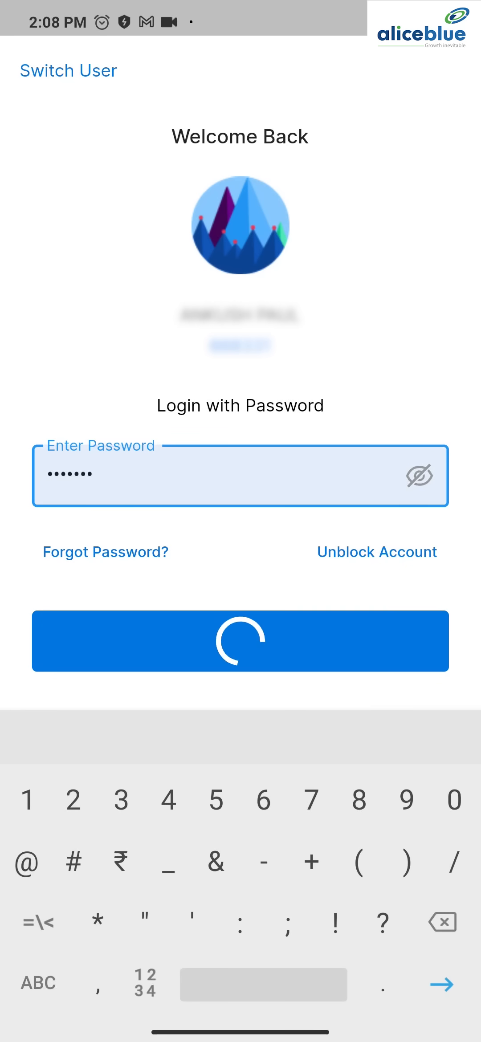
left_click(241, 641)
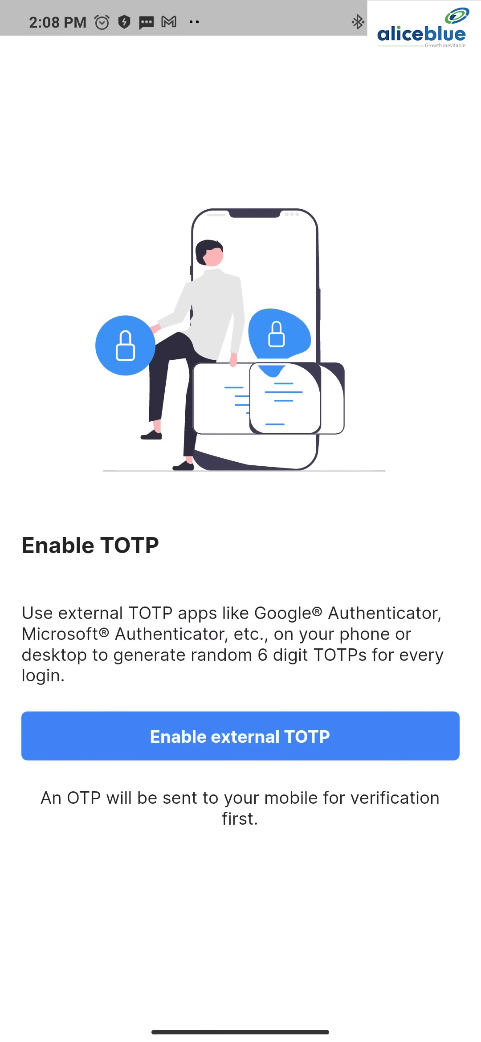
Choose Enable external TOTP and copy the secret key instead of scanning the QR code.
left_click(241, 736)
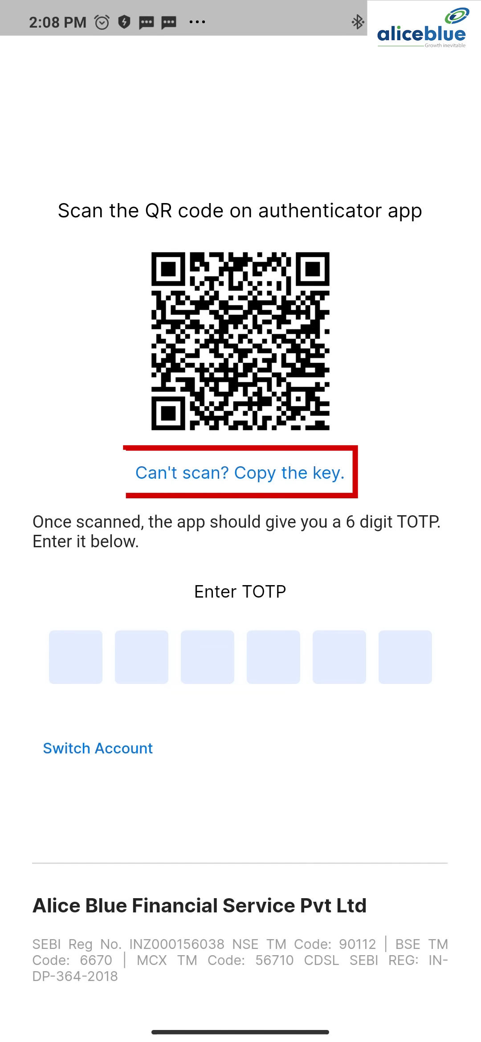
left_click(240, 473)
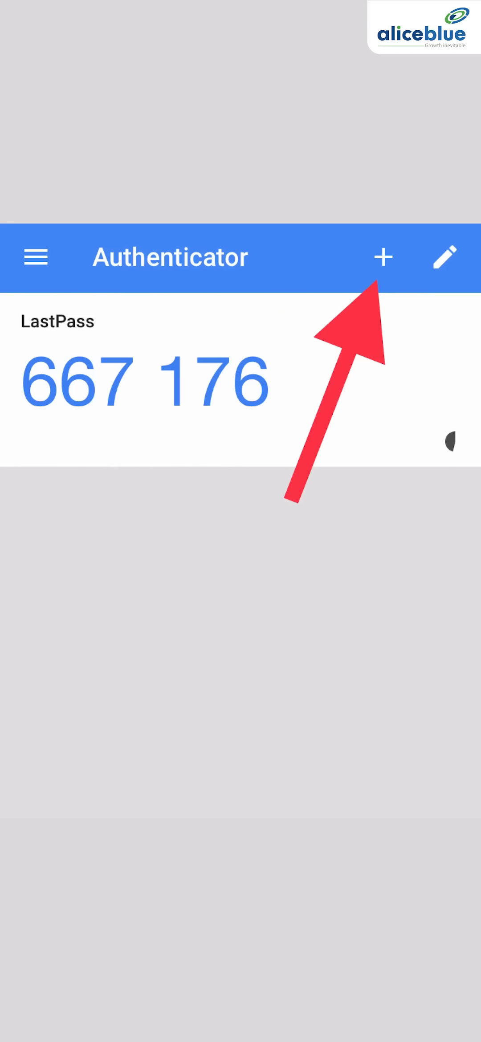
Add a Google Authenticator account via manual entry of the copied setup key.
left_click(382, 258)
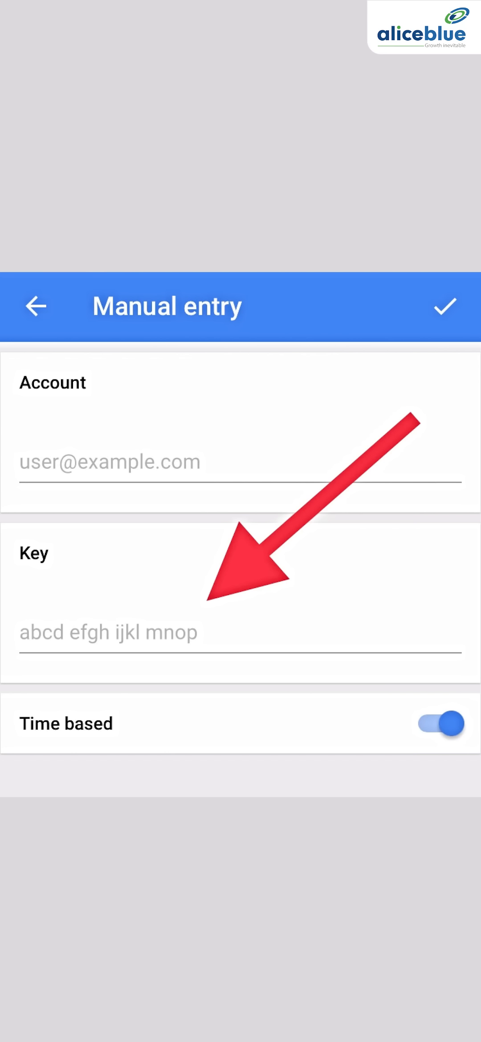
left_click(445, 307)
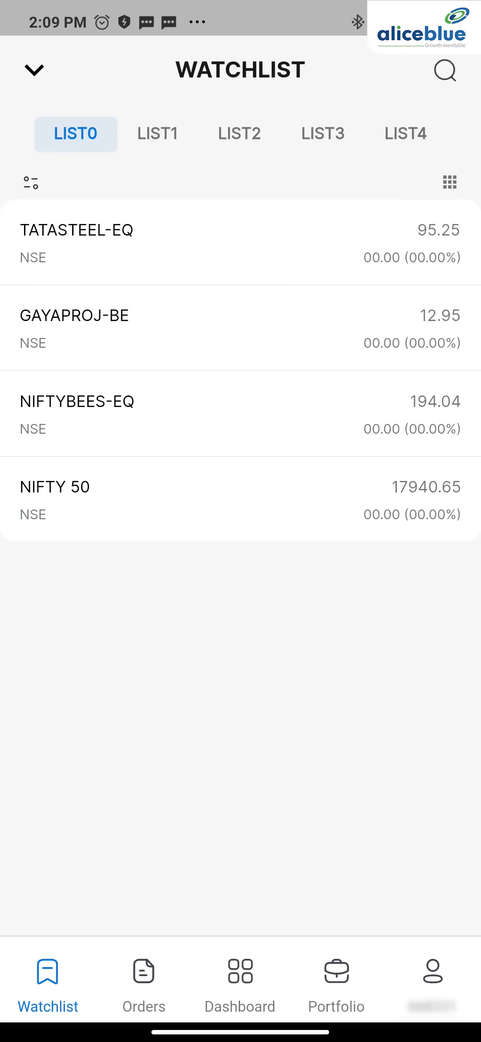
Browse the watchlist tabs LIST1 and then LIST2.
left_click(157, 133)
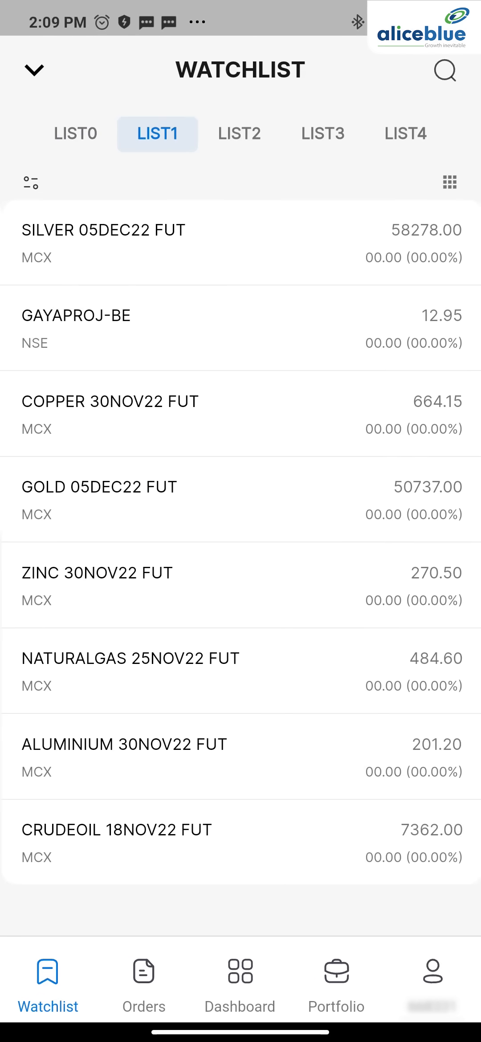
left_click(239, 134)
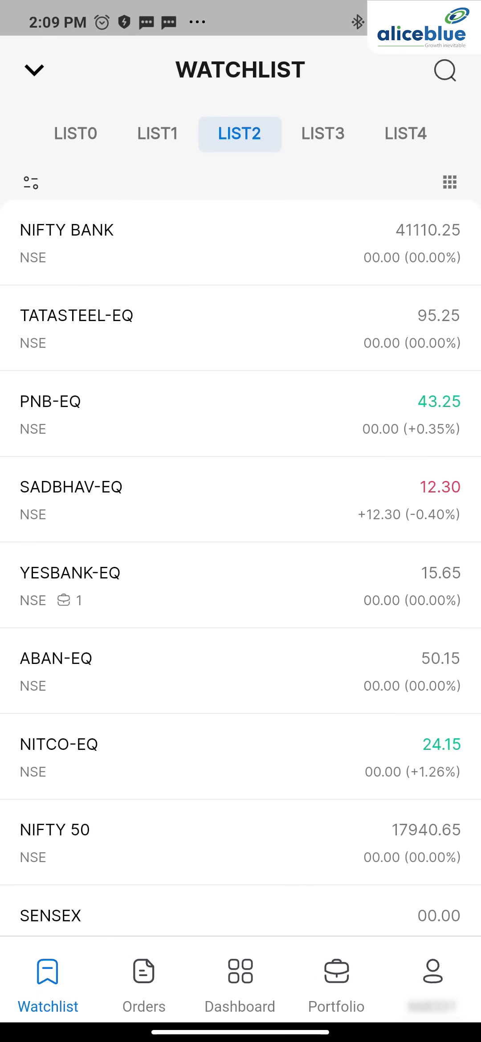